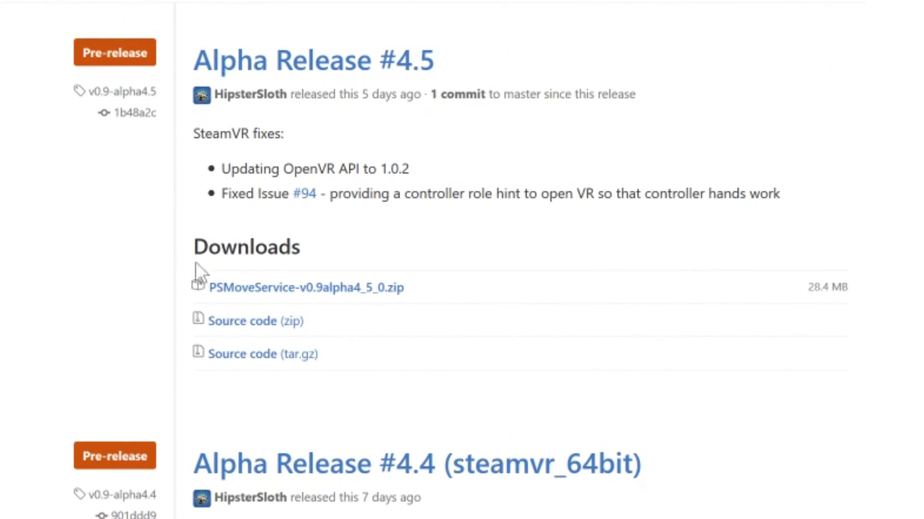
# Download PSMoveService-v0.9alpha4_5_0.zip and zadig_2.2.exe through Firefox
pyautogui.click(306, 288)
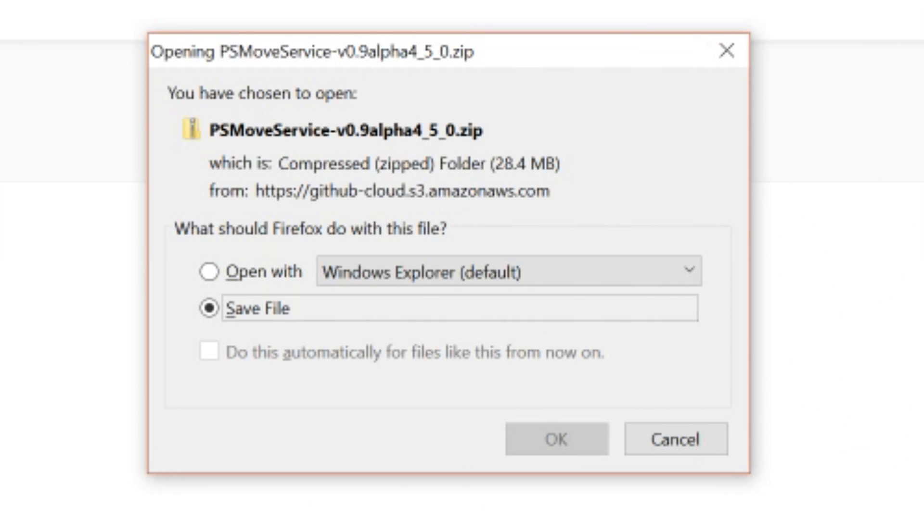
pyautogui.click(554, 438)
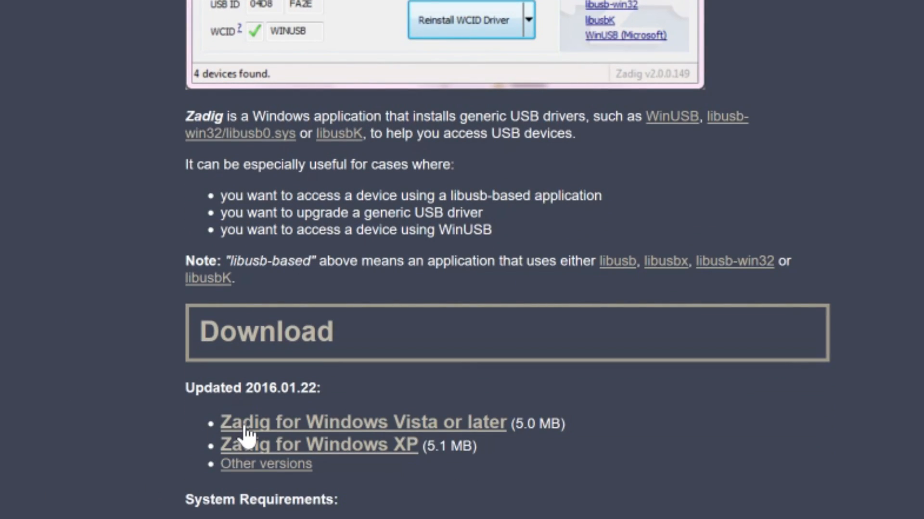
pyautogui.click(362, 422)
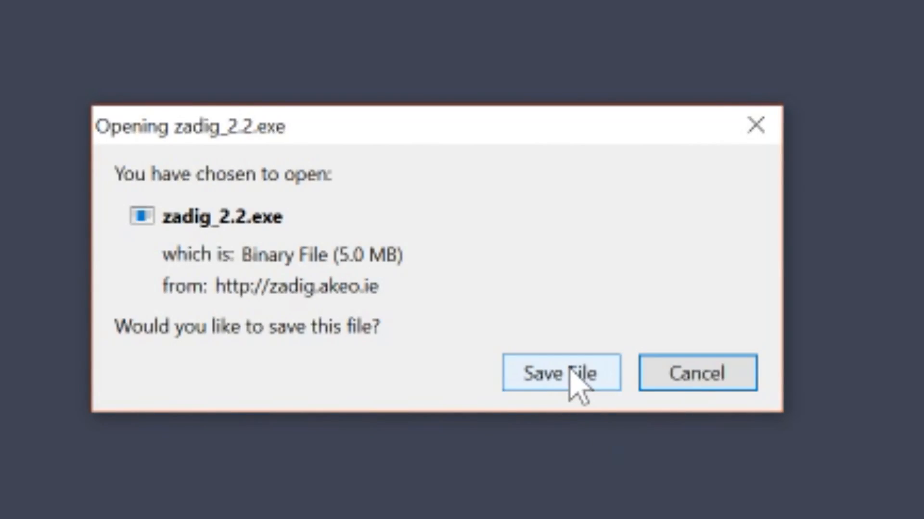
pyautogui.click(561, 372)
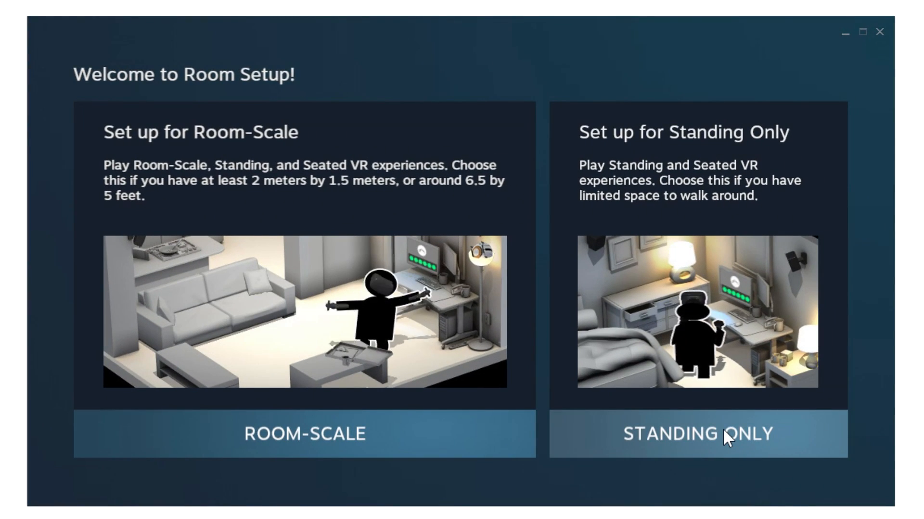
# Run a standing-only Room Setup with centre and floor calibrated, then finish with DONE
pyautogui.click(698, 436)
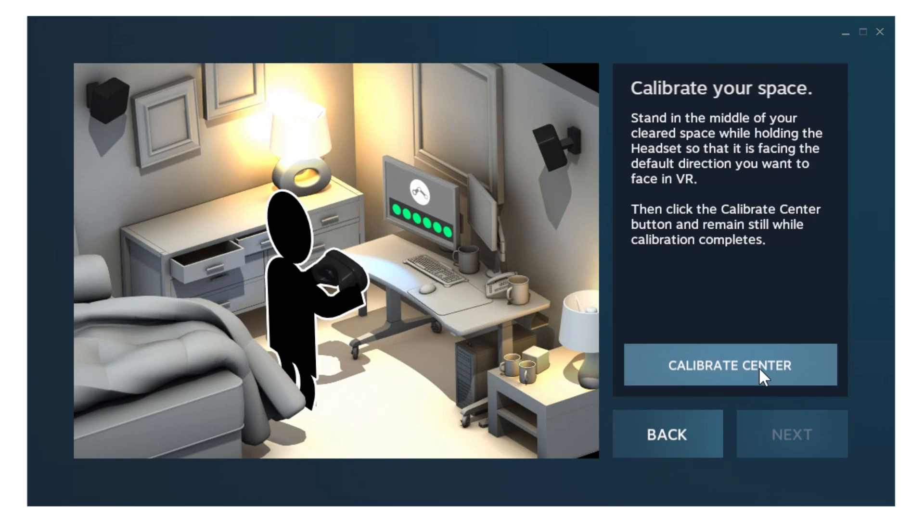
pyautogui.click(730, 365)
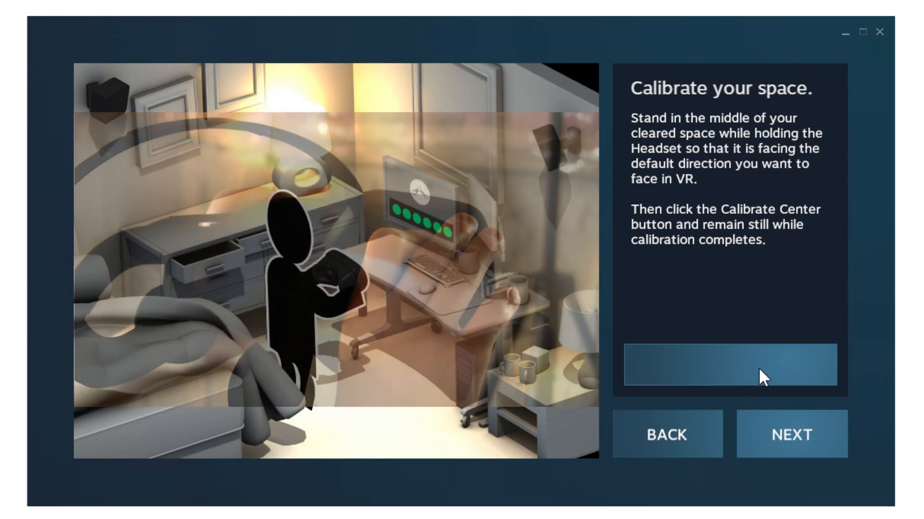
pyautogui.click(791, 435)
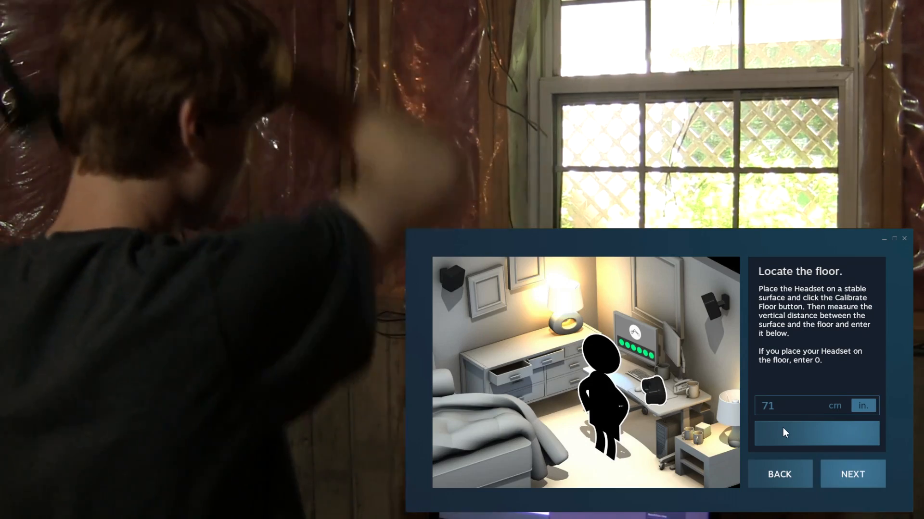
pyautogui.click(852, 474)
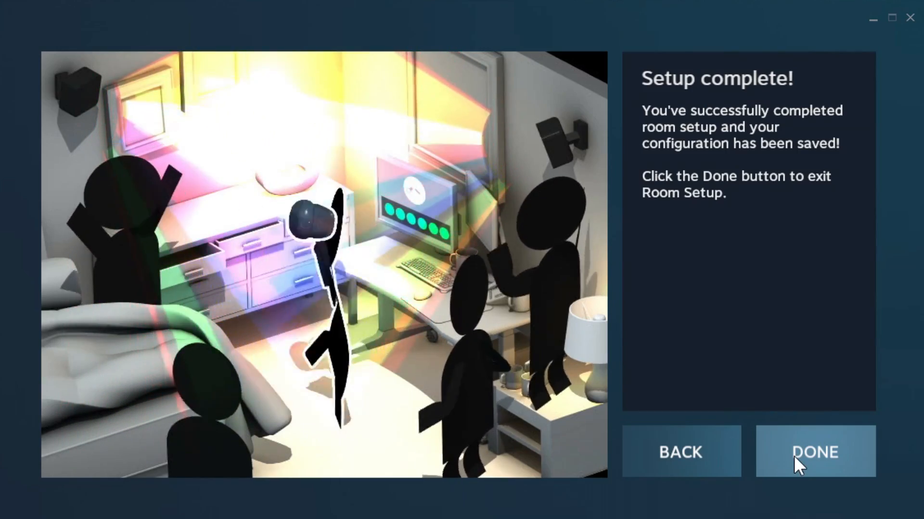
pyautogui.click(814, 453)
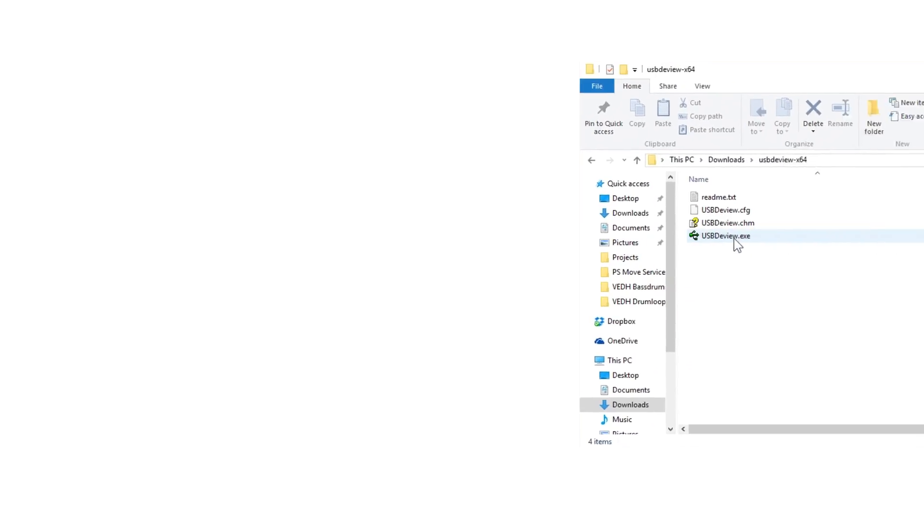
# Launch USBDeview.exe and scroll to the connected USB Camera-B4.09.24.1 entries
pyautogui.doubleClick(725, 236)
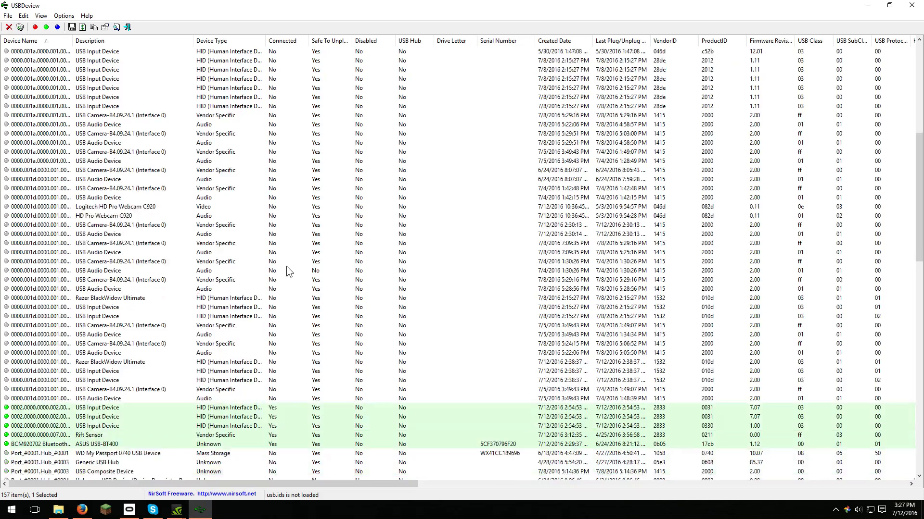
pyautogui.scroll(-3)
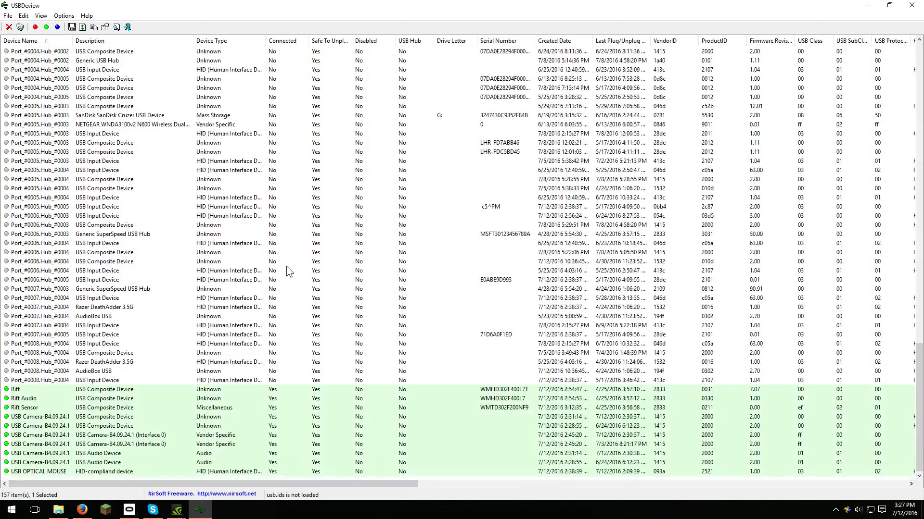
pyautogui.scroll(-3)
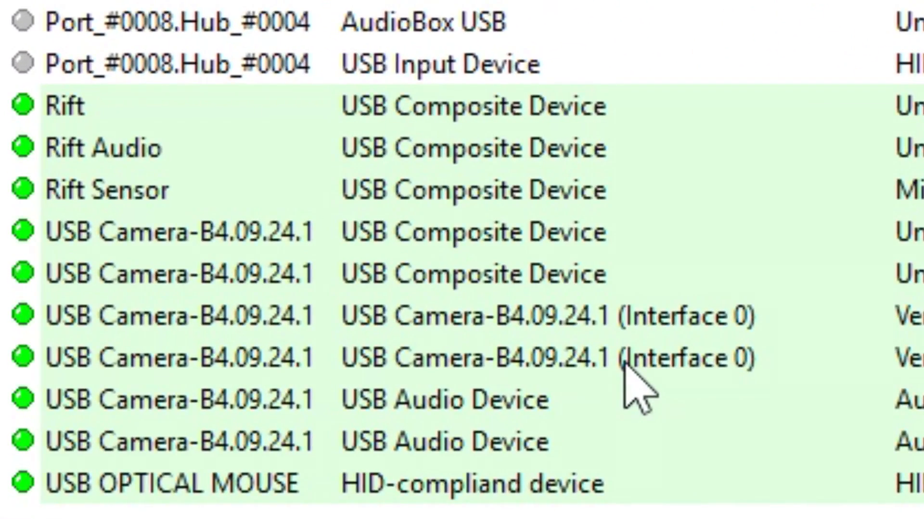
pyautogui.moveTo(654, 330)
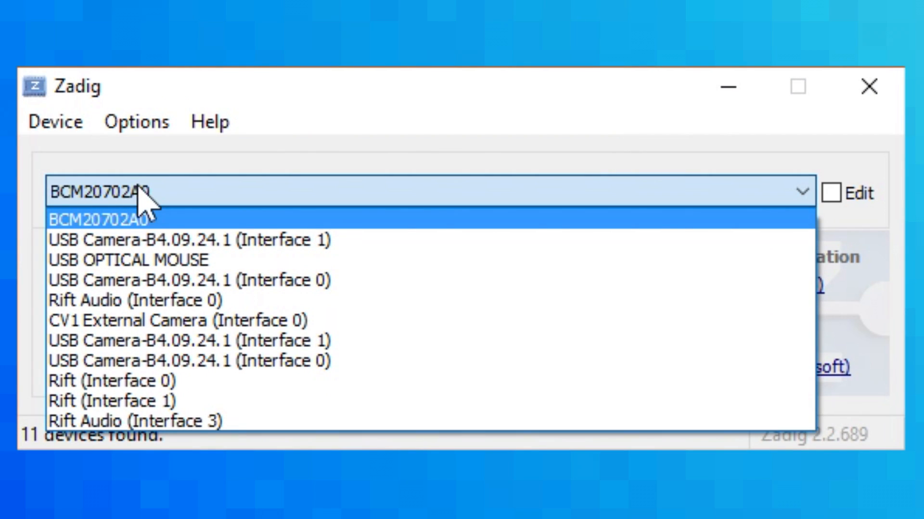
pyautogui.moveTo(188, 280)
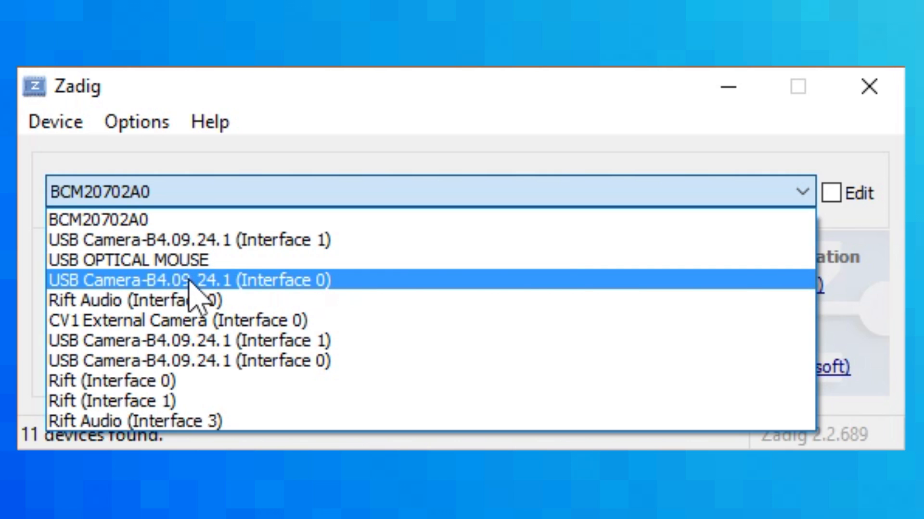
# Install libusb-win32 on USB Camera-B4.09.24.1 (Interface 0) and dismiss the success message
pyautogui.click(189, 280)
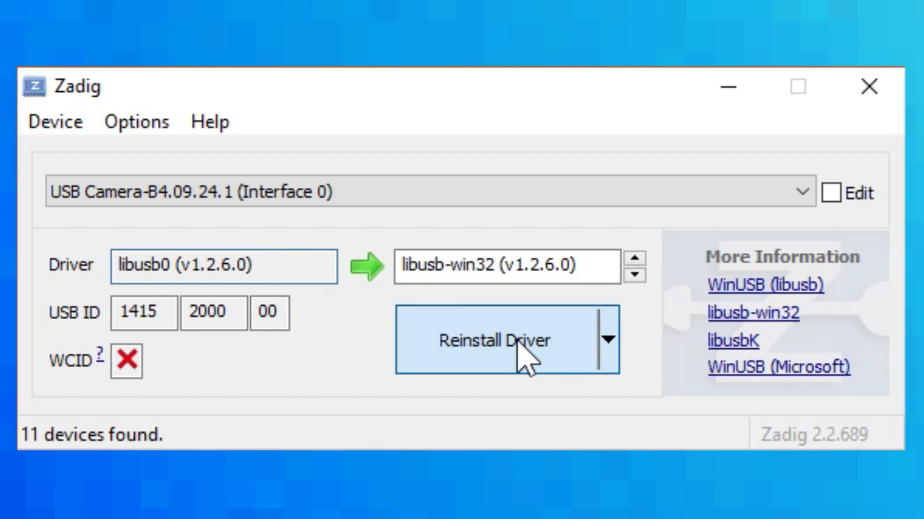
pyautogui.click(493, 341)
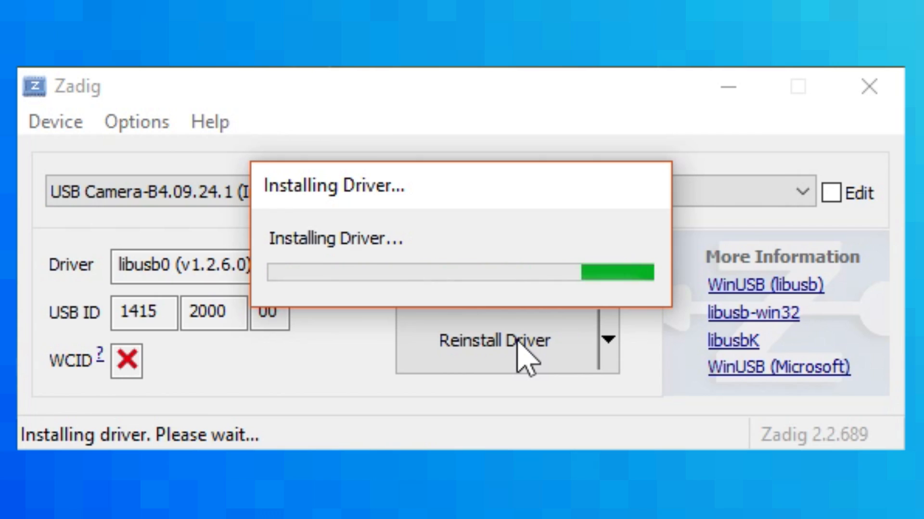
pyautogui.click(801, 192)
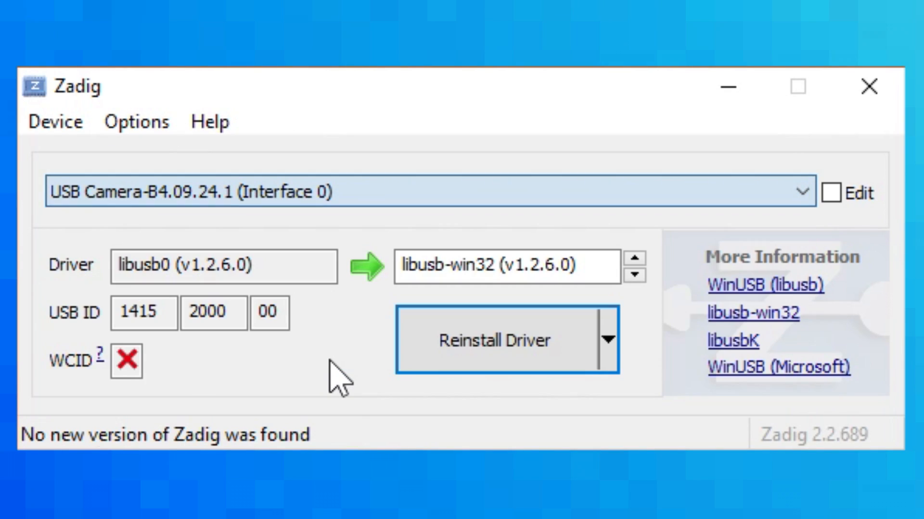
pyautogui.click(495, 340)
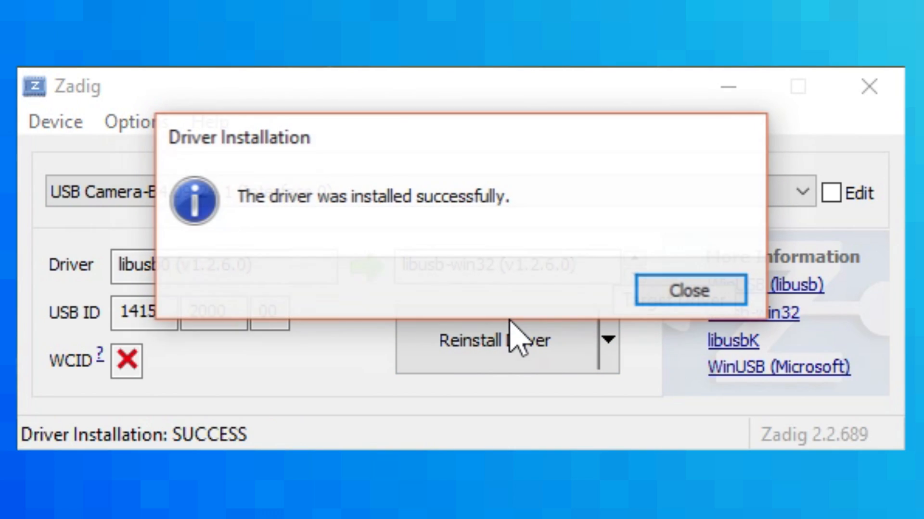
pyautogui.click(688, 291)
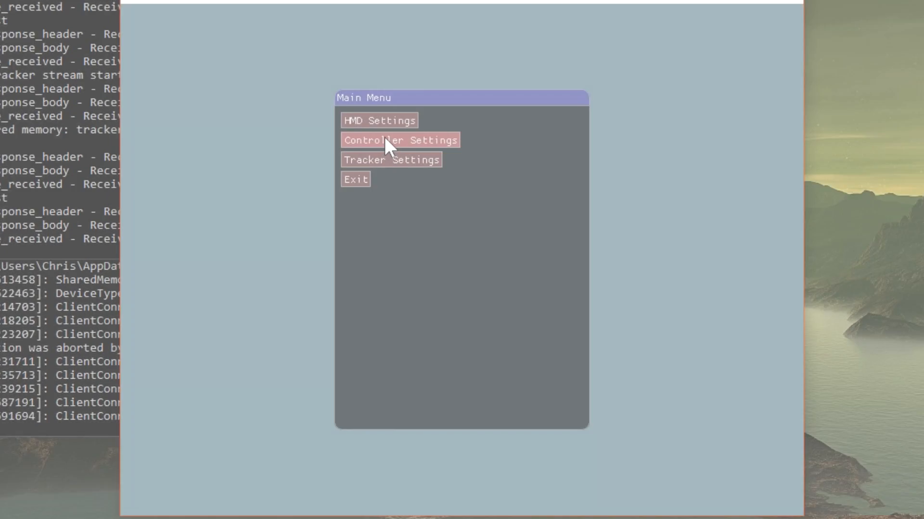
# Open Controller Settings and pair the USB-connected PS Move controller
pyautogui.click(400, 140)
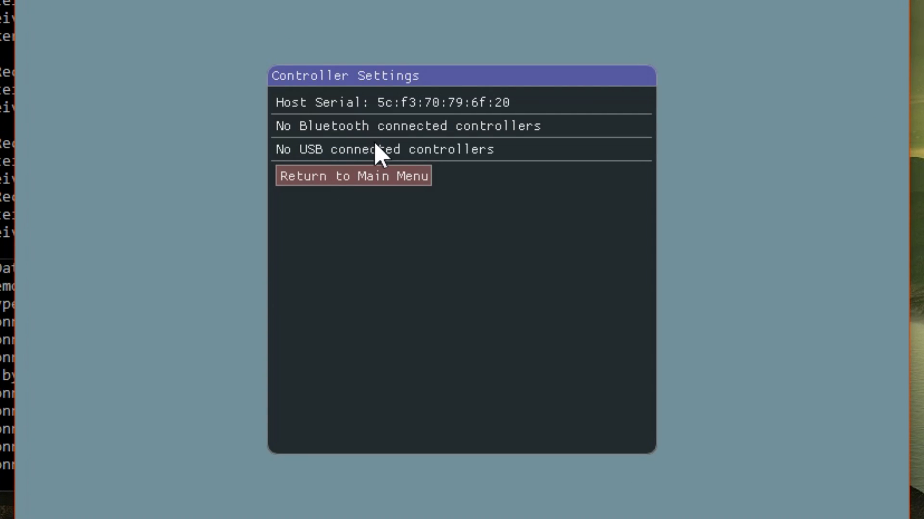
pyautogui.moveTo(456, 179)
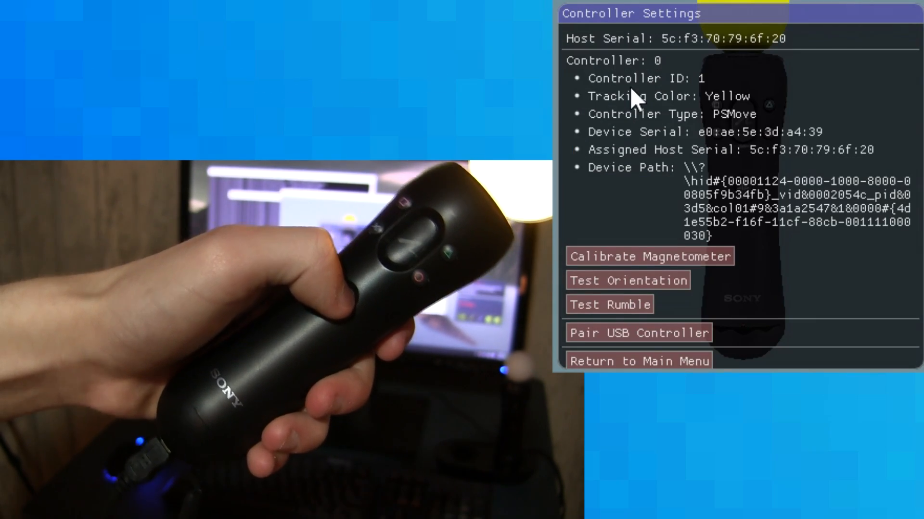
pyautogui.click(638, 361)
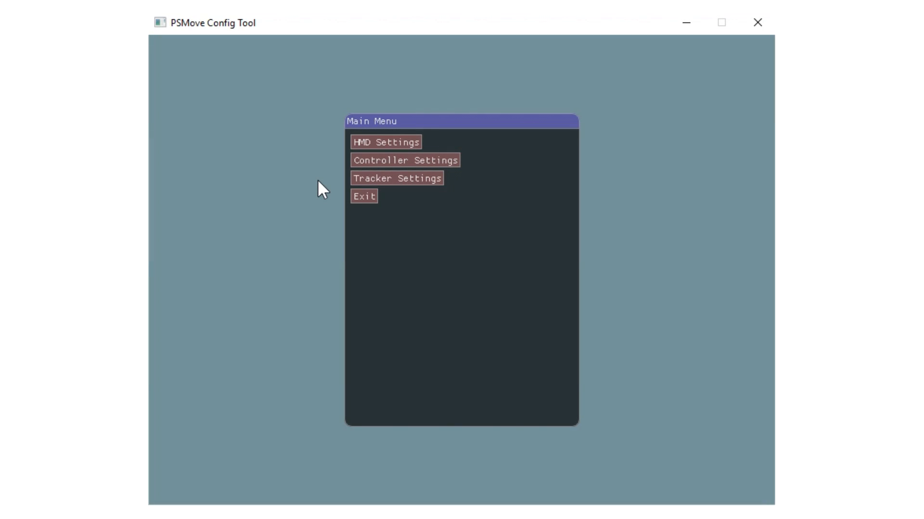
# Calibrate controller 0's magnetometer, then move on to the PS3 Eye tracker settings
pyautogui.click(405, 160)
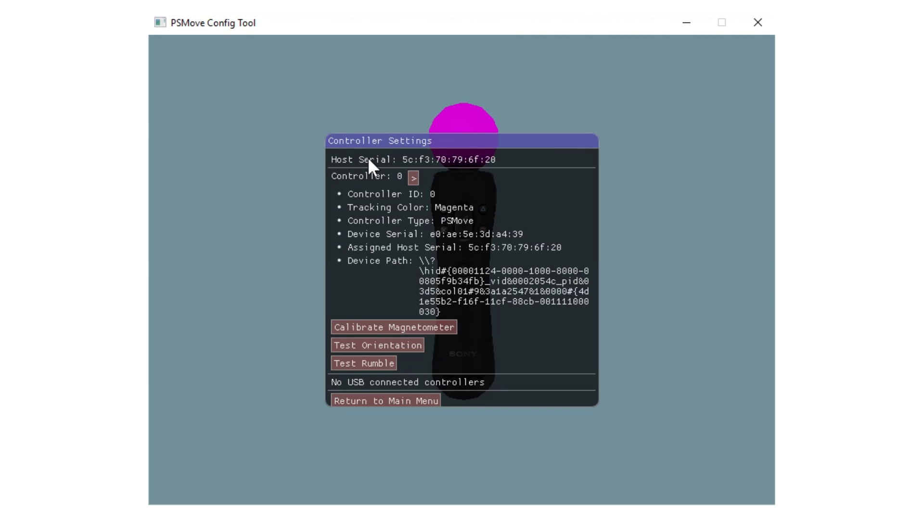
pyautogui.click(393, 327)
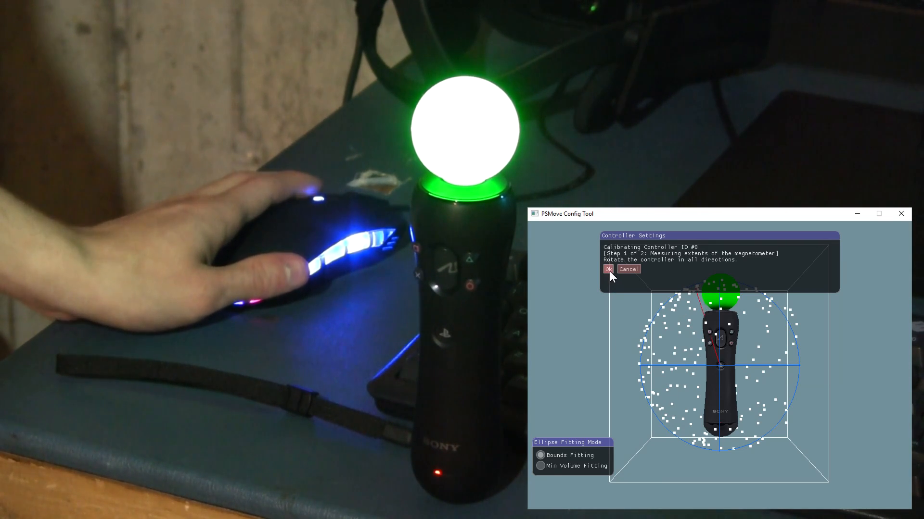
pyautogui.click(607, 269)
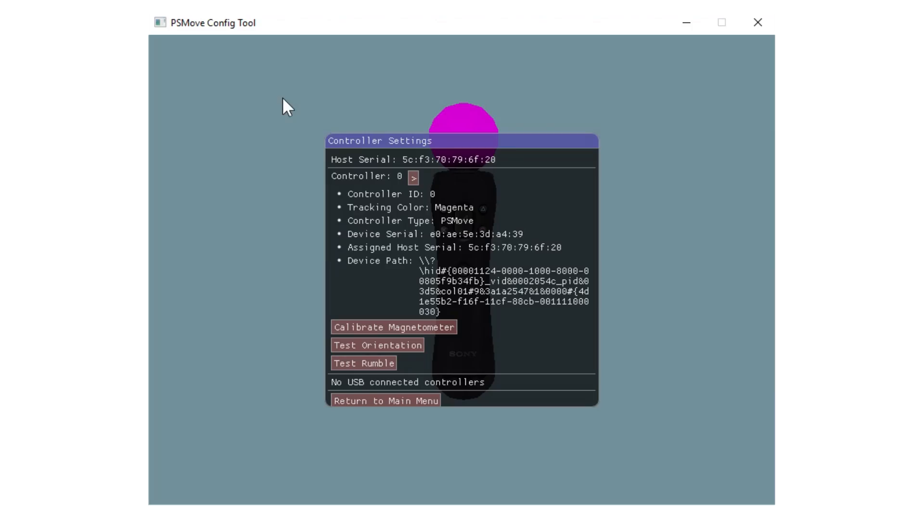
pyautogui.click(413, 176)
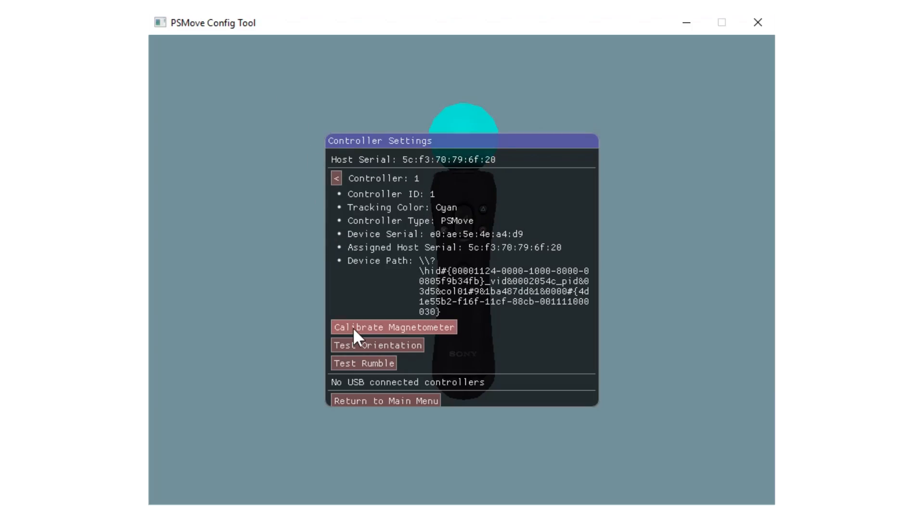
pyautogui.click(394, 327)
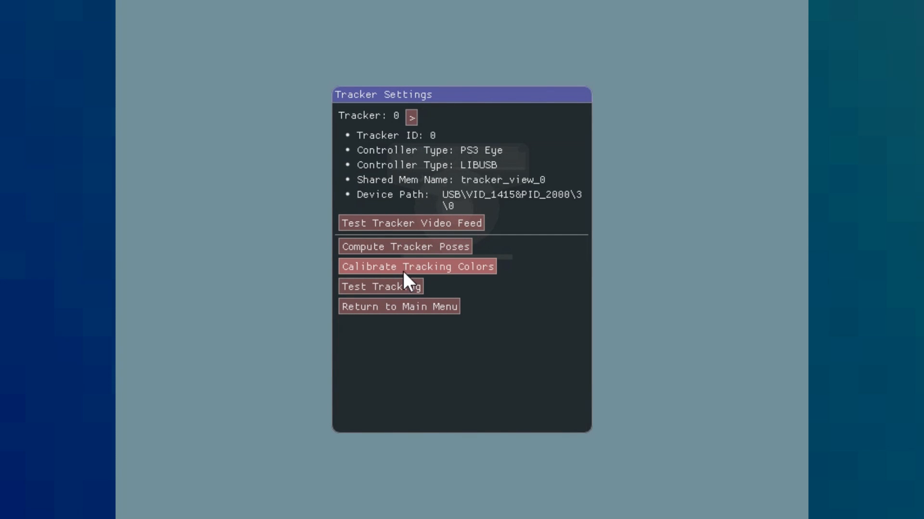
# Sample tracker 0's magenta and cyan bulbs at lowered exposure and save the default profile
pyautogui.click(416, 266)
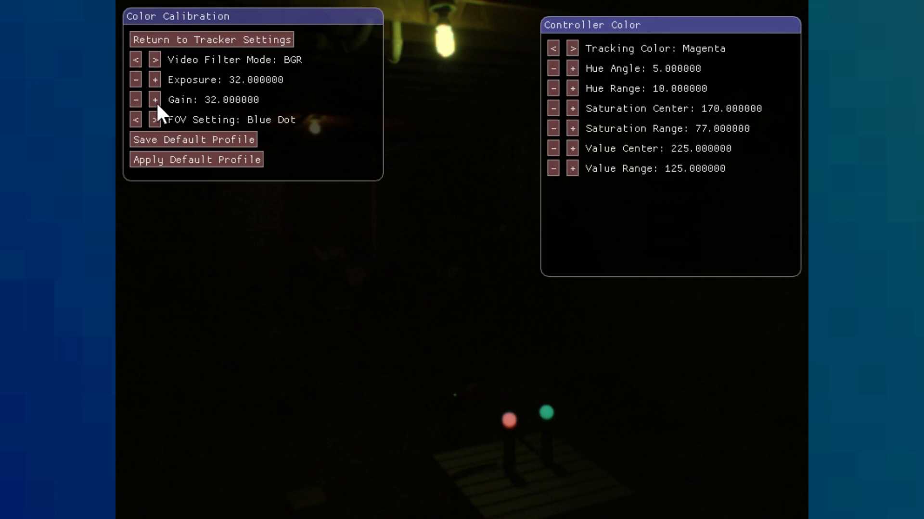
pyautogui.click(135, 79)
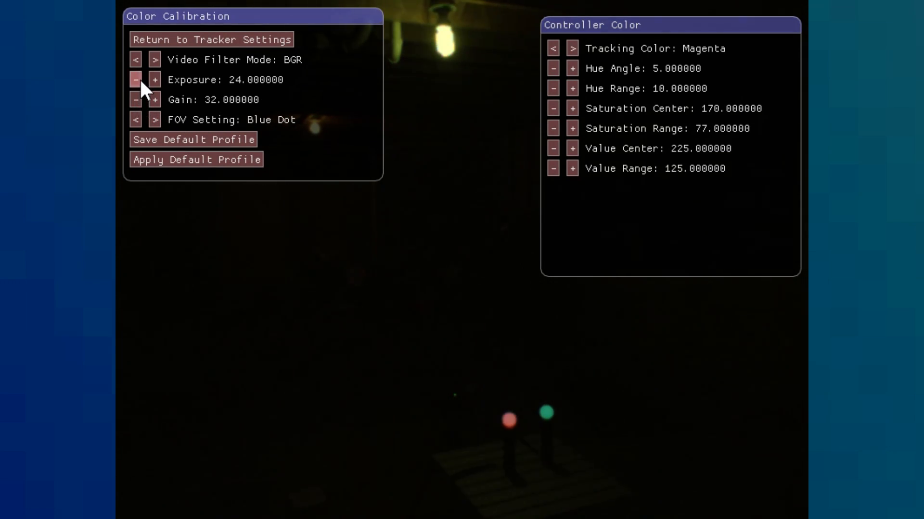
pyautogui.click(154, 79)
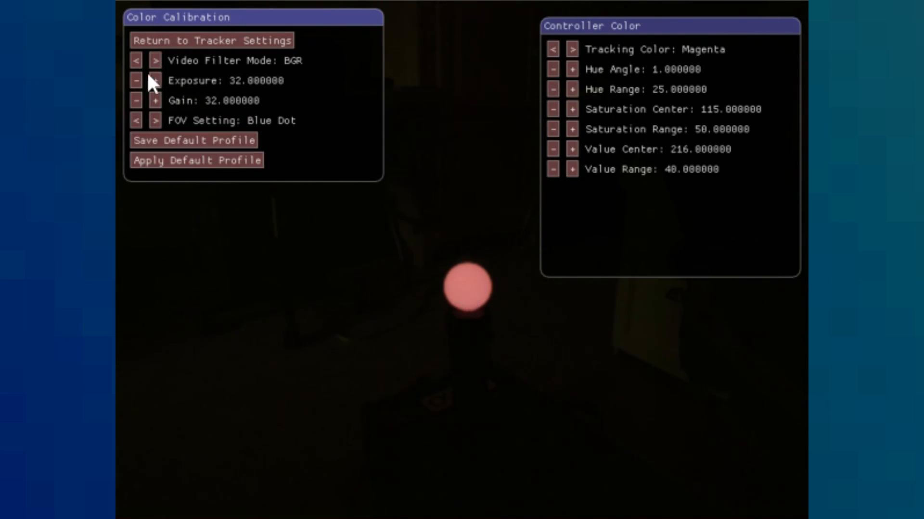
pyautogui.click(155, 60)
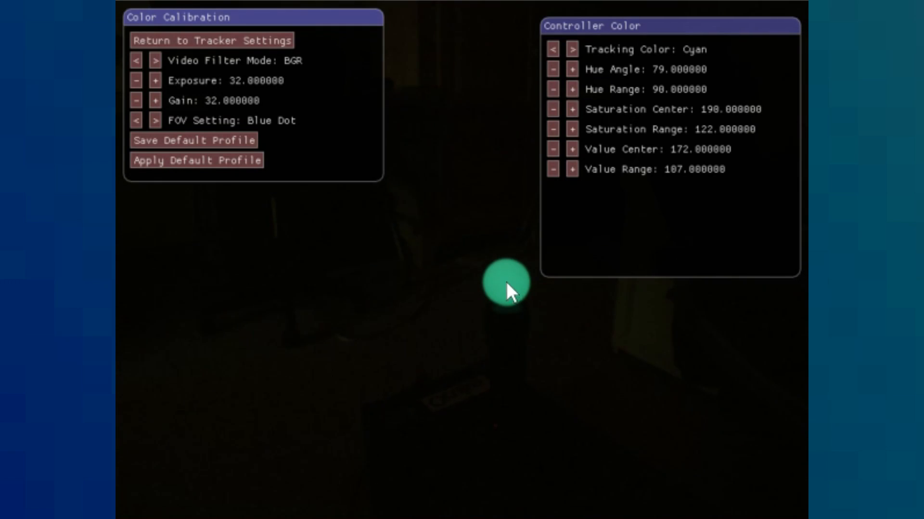
pyautogui.click(155, 60)
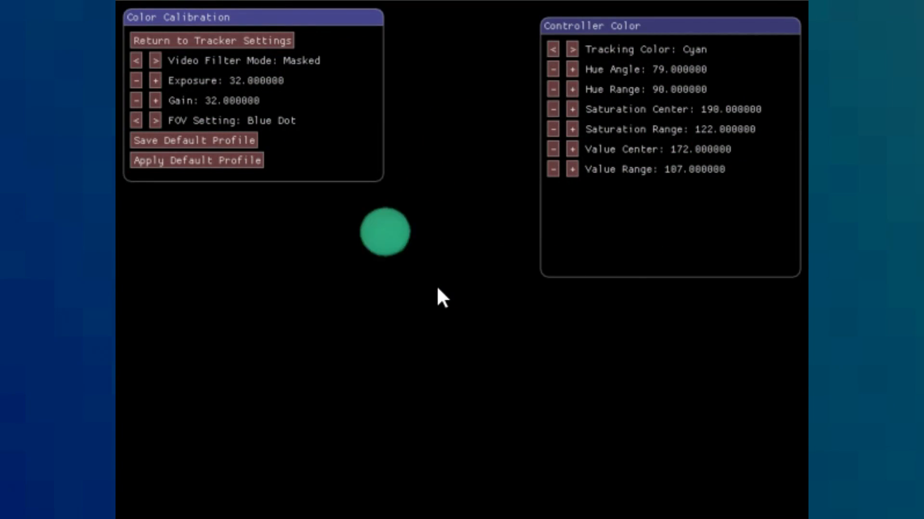
pyautogui.click(196, 140)
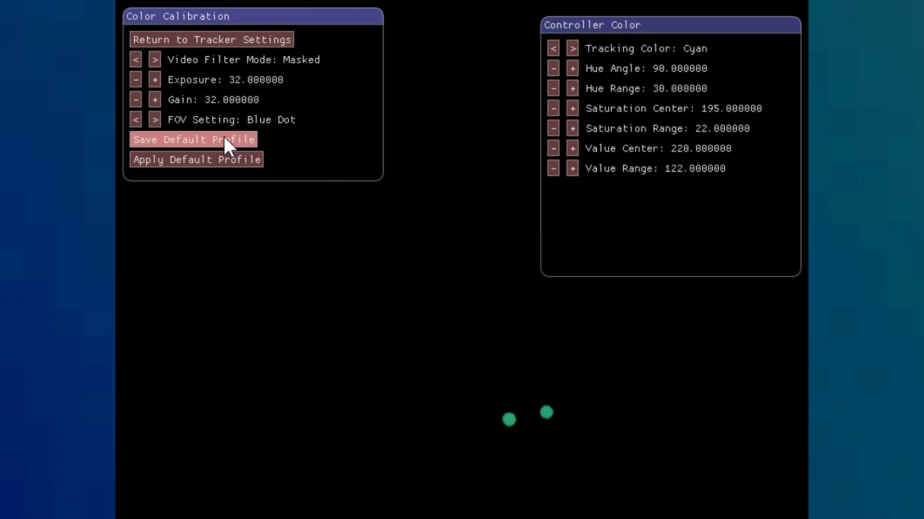
pyautogui.moveTo(210, 40)
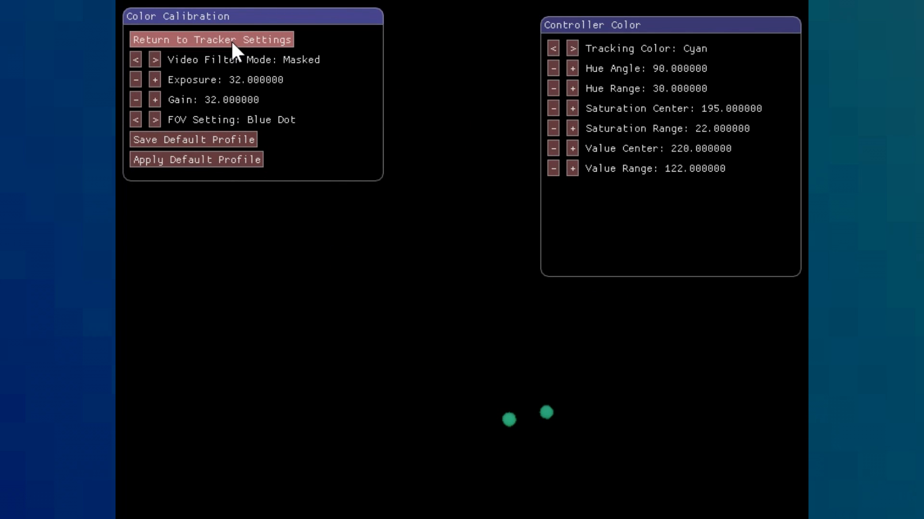
pyautogui.click(210, 39)
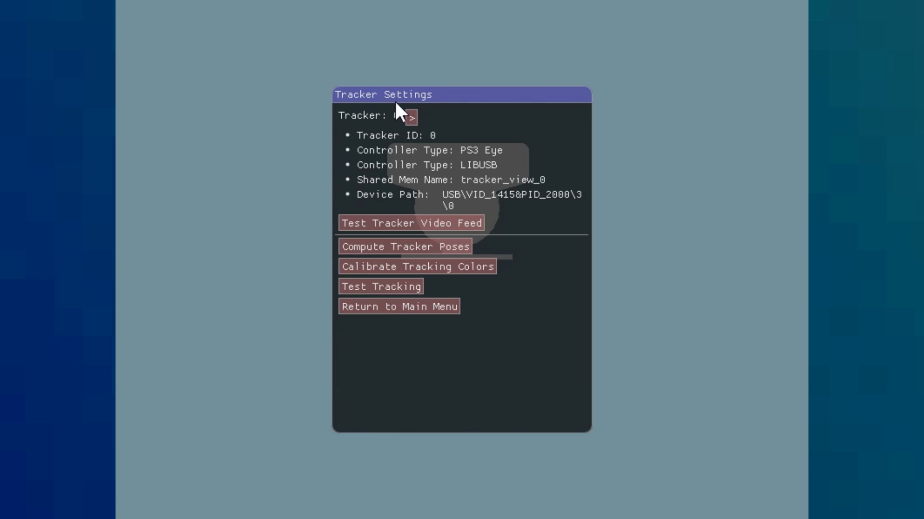
# Select tracker 1 and calibrate its tracking colours
pyautogui.click(407, 115)
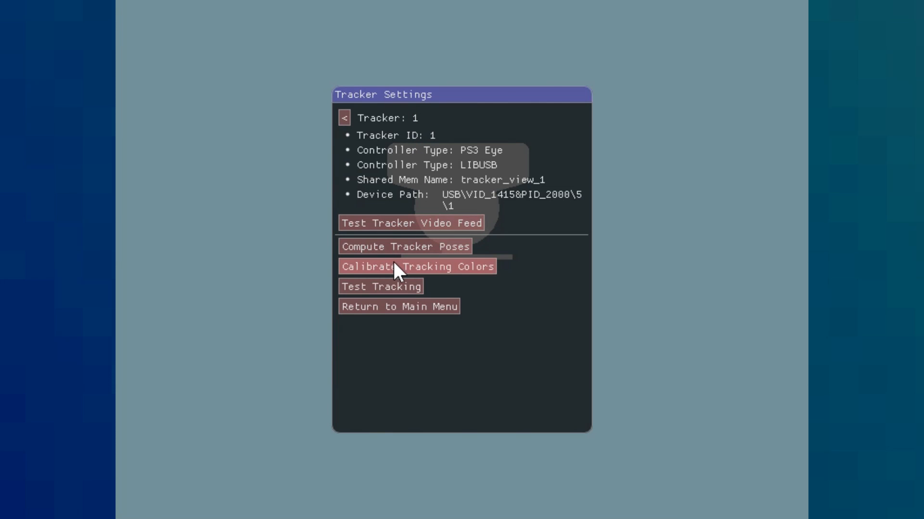
pyautogui.click(416, 266)
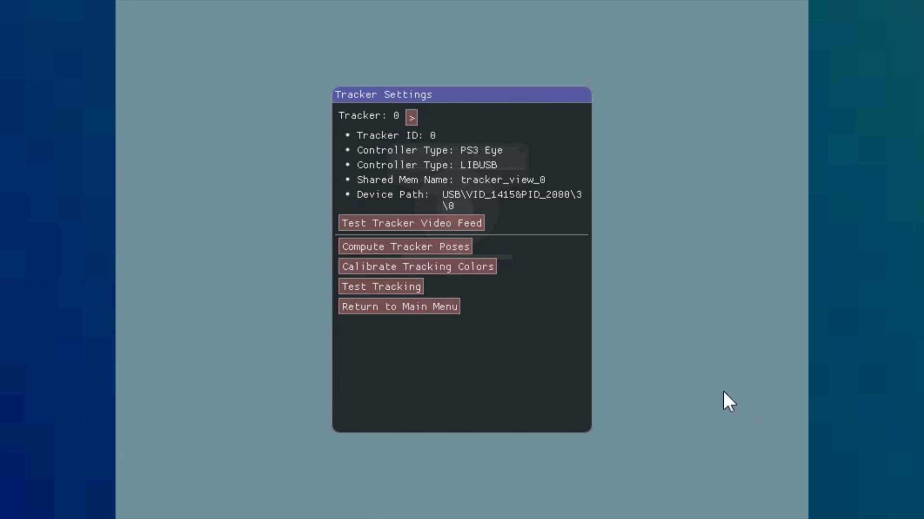
pyautogui.click(404, 246)
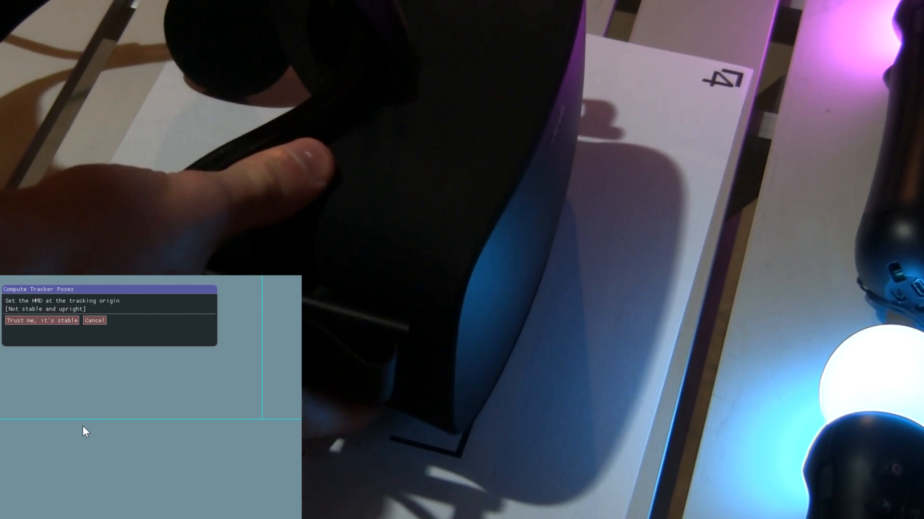
# Mark the headset at the origin as stable and let pose computation reach Calibration Complete
pyautogui.click(41, 320)
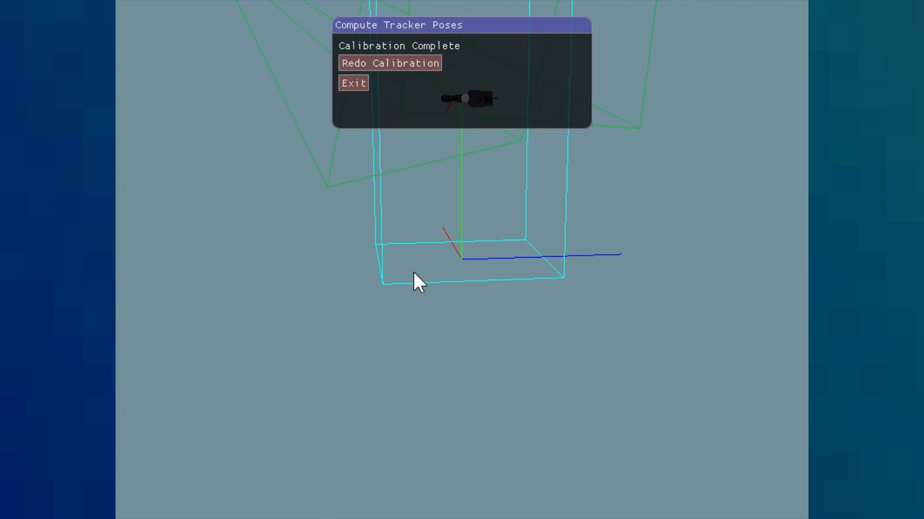
# Exit the completed Compute Tracker Poses window
pyautogui.click(352, 82)
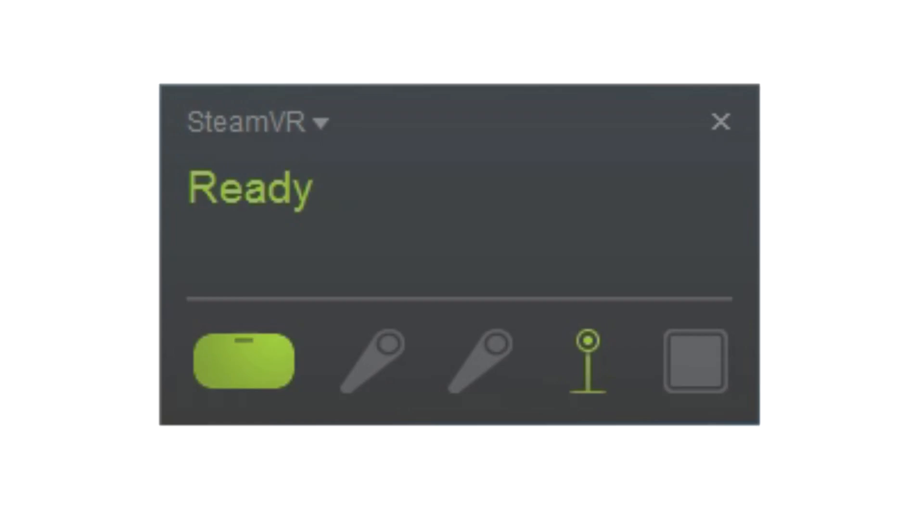
# Run SteamVR_InitialSetupWin64.bat and SteamVR_ReinstallDriverWin64.bat, then browse to Steam\config
pyautogui.click(721, 123)
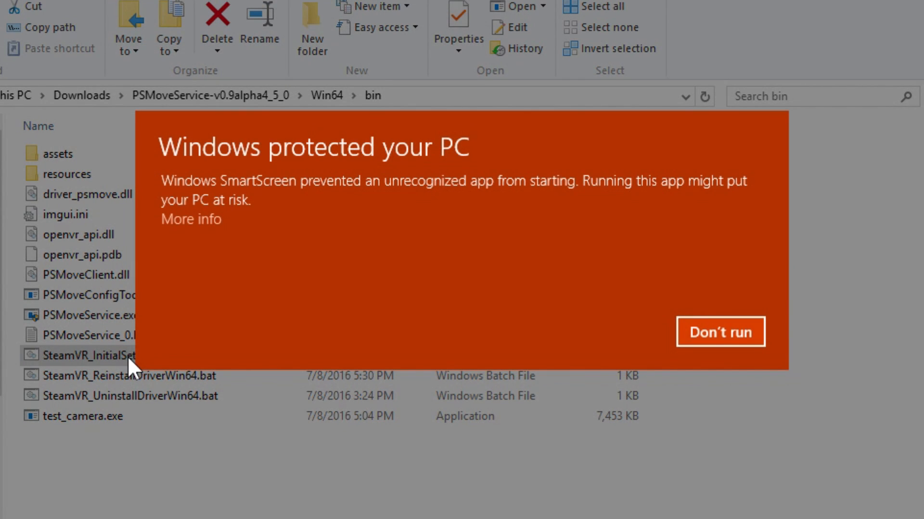
pyautogui.click(719, 331)
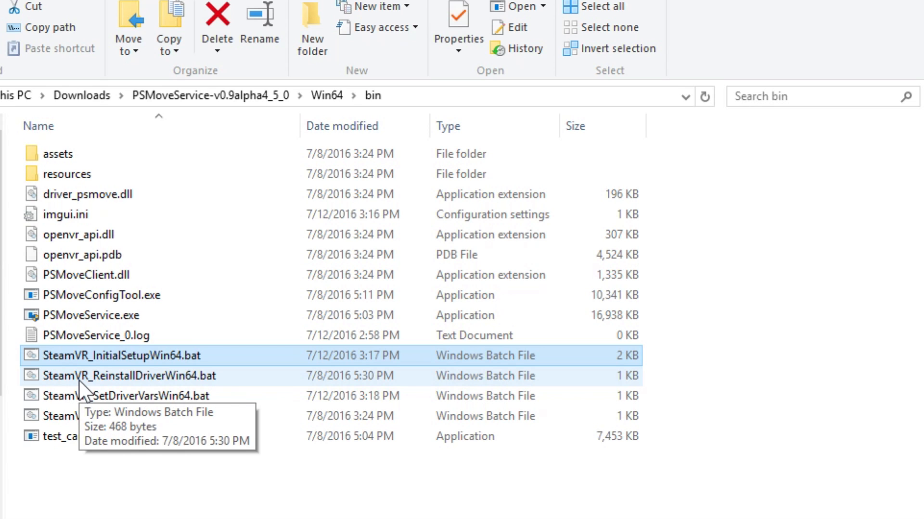
pyautogui.doubleClick(128, 376)
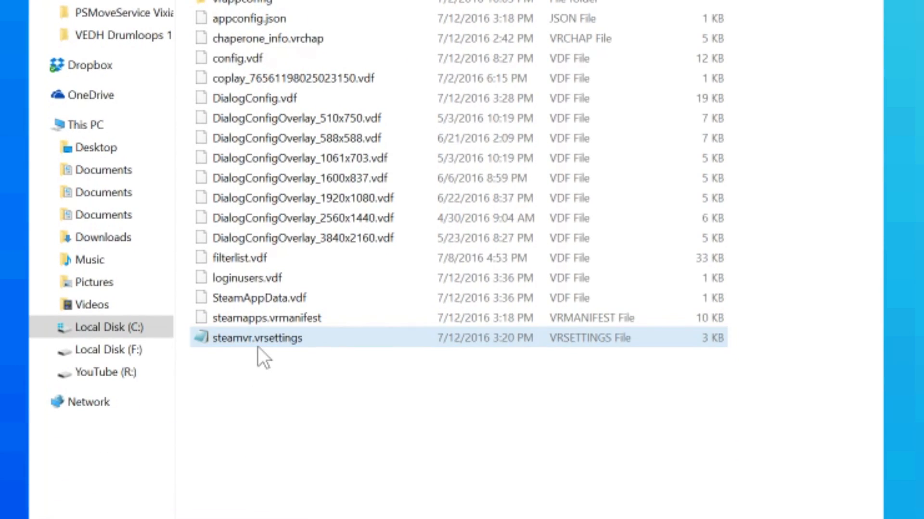
# Open steamvr.vrsettings in Notepad and confirm "activateMultipleDrivers" is true
pyautogui.doubleClick(257, 338)
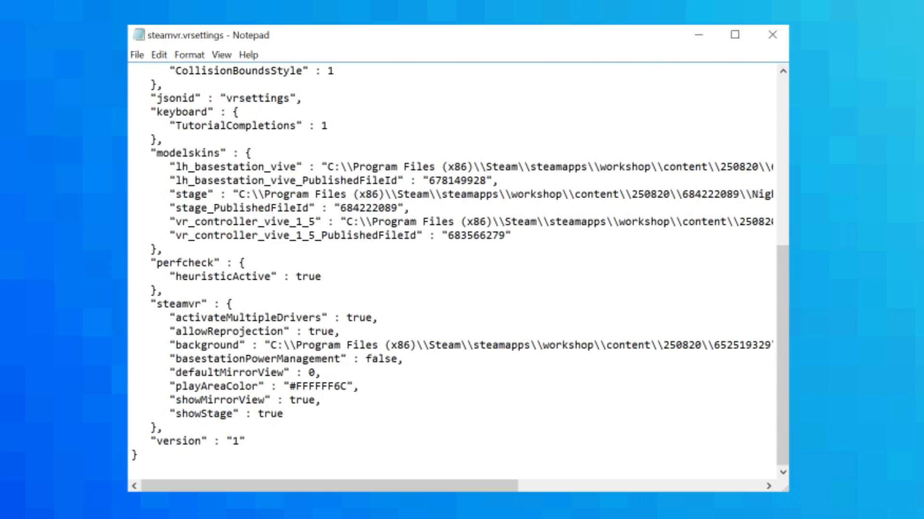
pyautogui.doubleClick(177, 304)
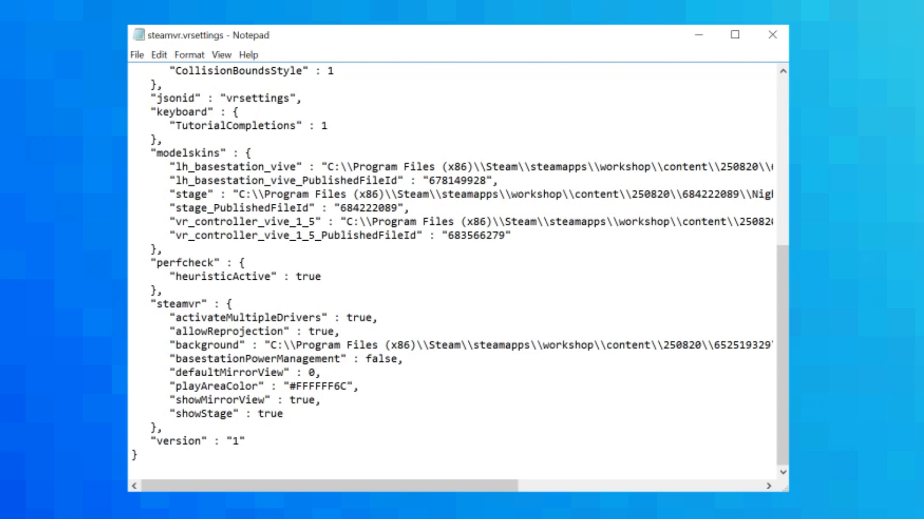
pyautogui.click(215, 318)
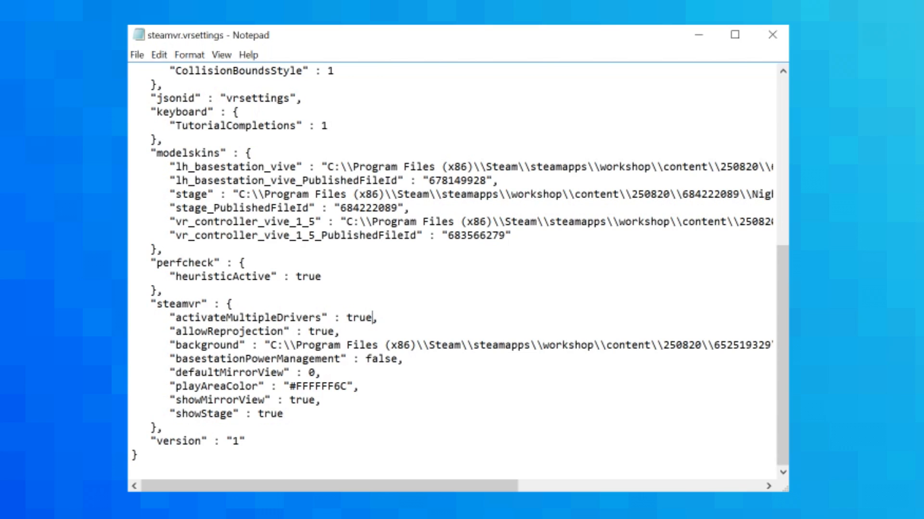
pyautogui.click(136, 55)
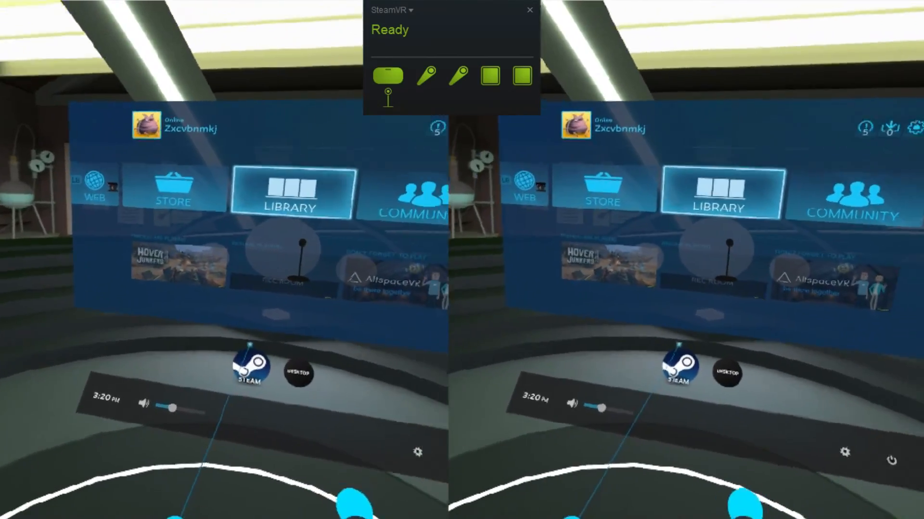
# Play Audioshield in VR from the SteamVR dashboard Library
pyautogui.click(289, 193)
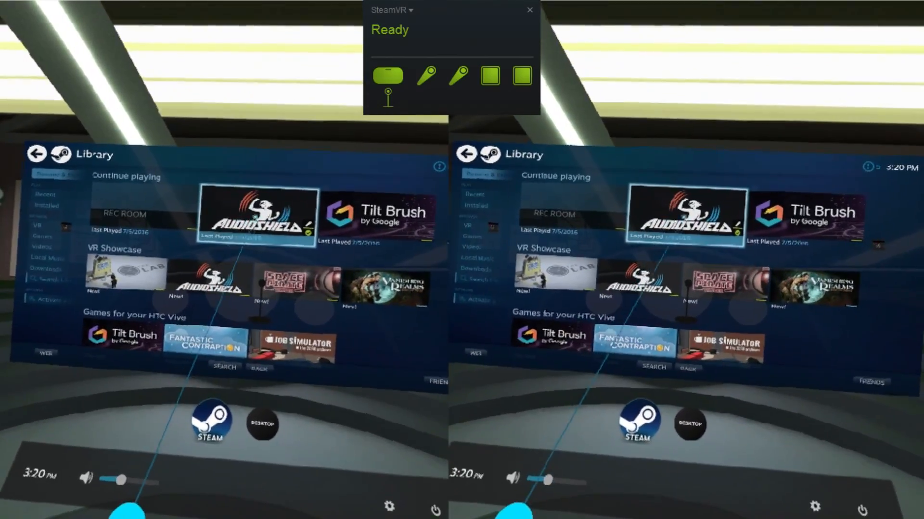
pyautogui.click(258, 213)
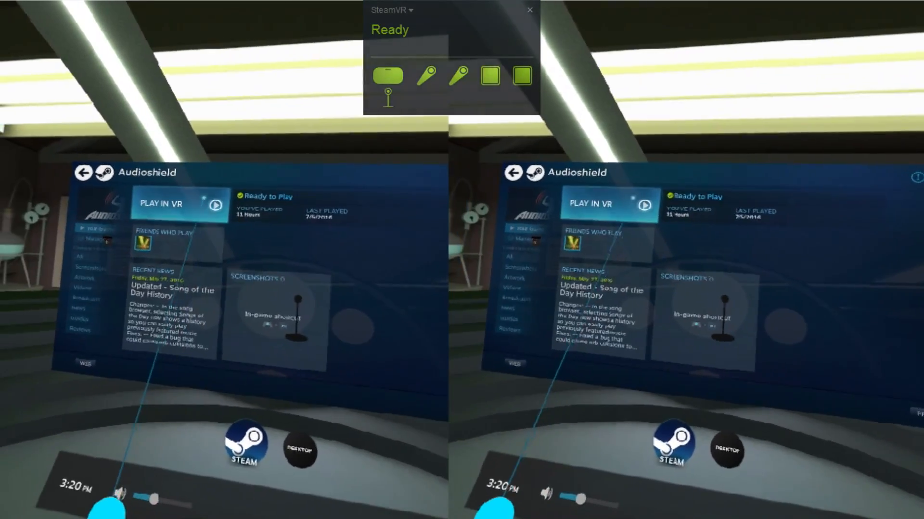
pyautogui.click(168, 203)
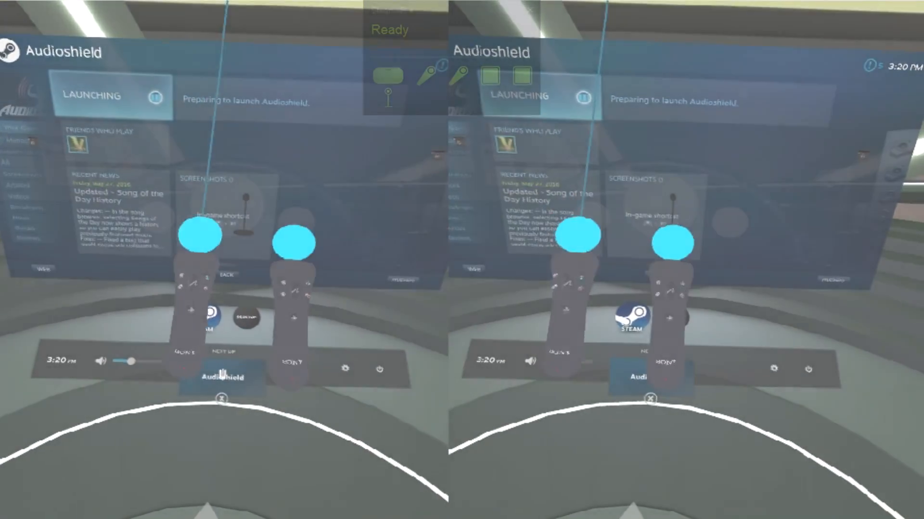